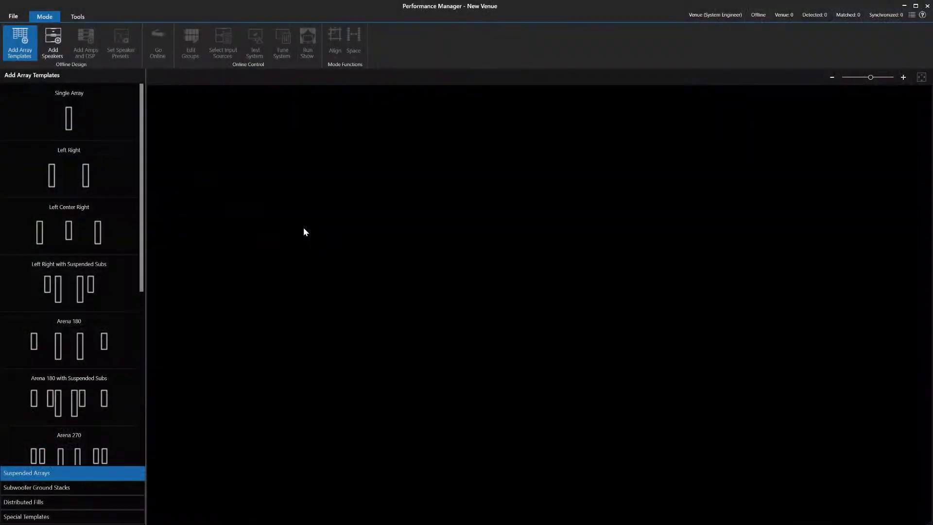
# Add a Repeating Array from Special Templates, grouping gain and delay but leaving input source independent
pyautogui.click(25, 516)
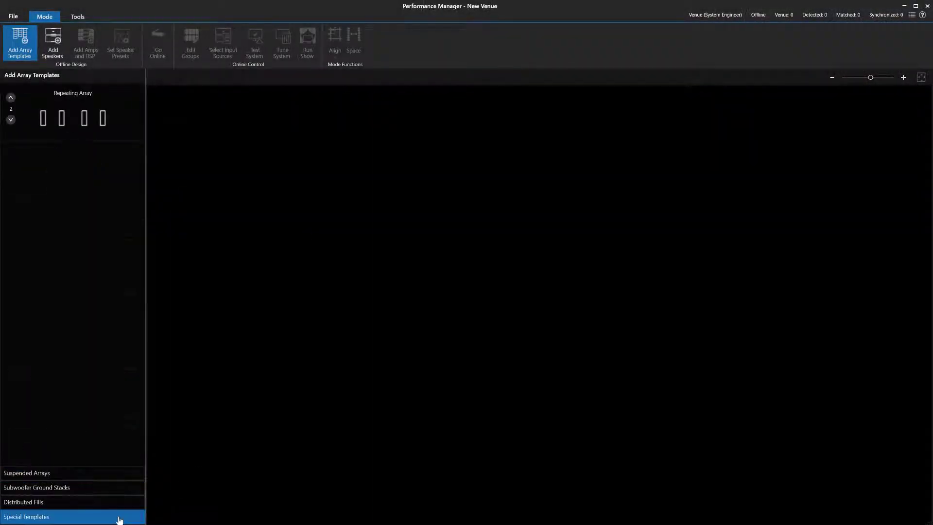
pyautogui.click(61, 117)
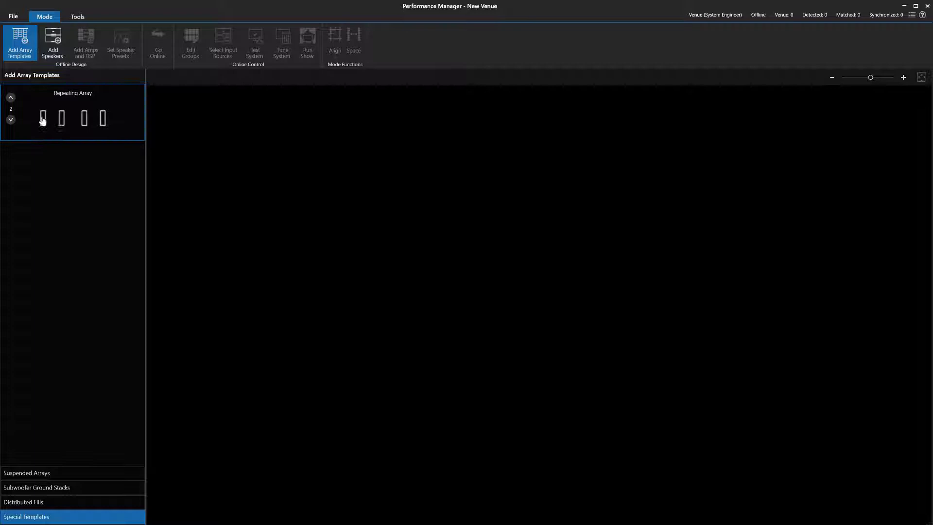
pyautogui.click(42, 117)
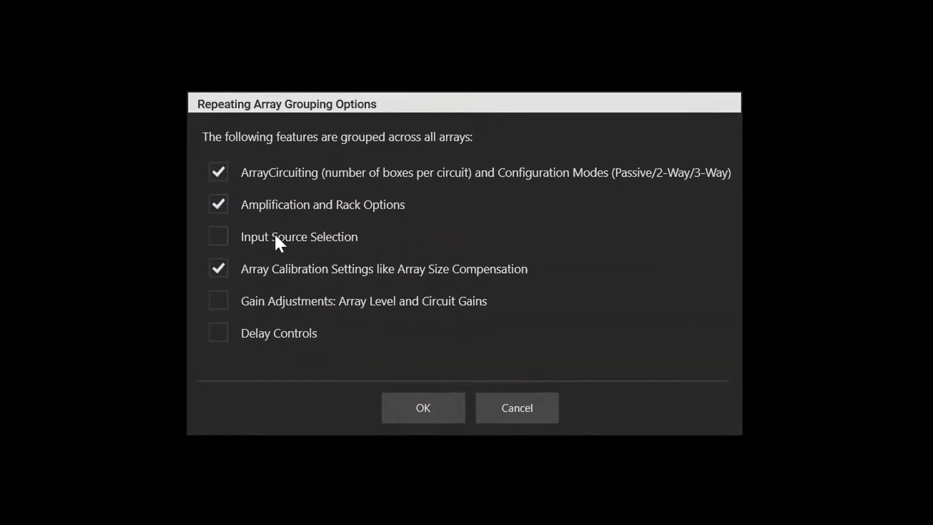
pyautogui.click(219, 300)
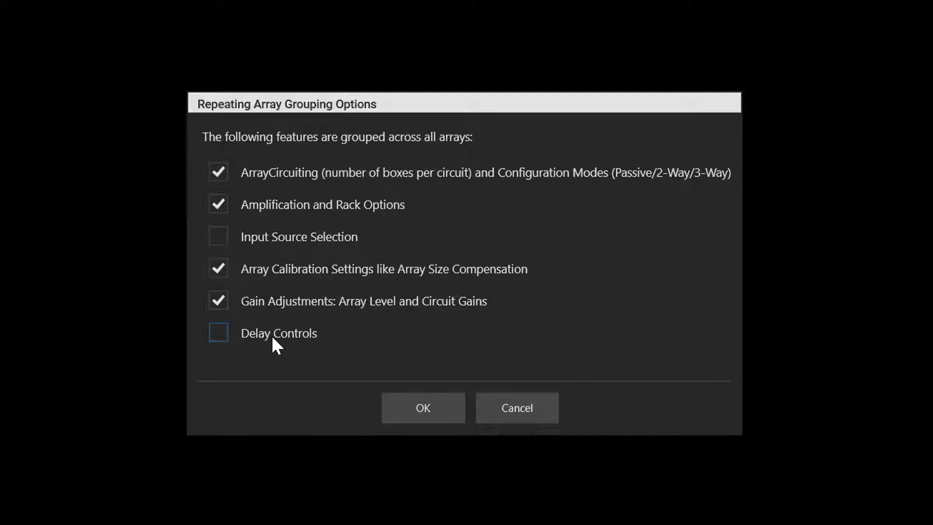
pyautogui.click(218, 332)
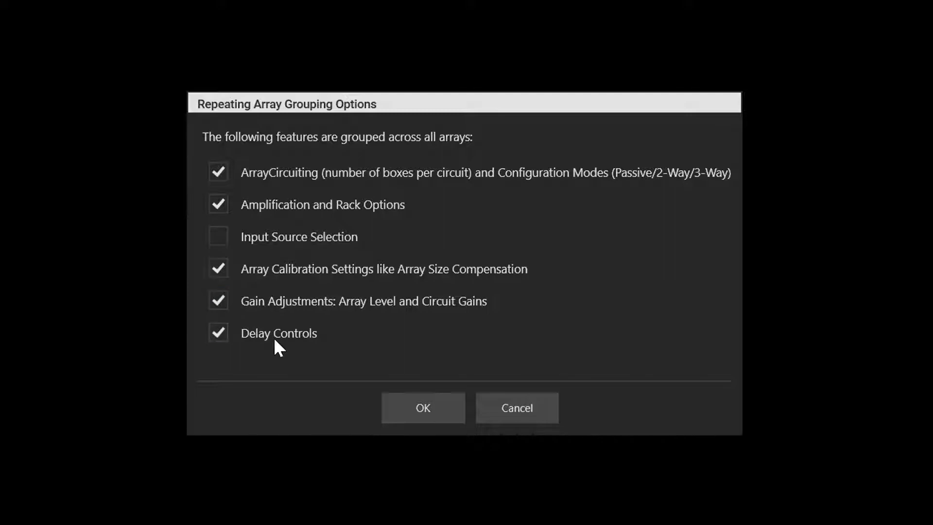
pyautogui.click(423, 407)
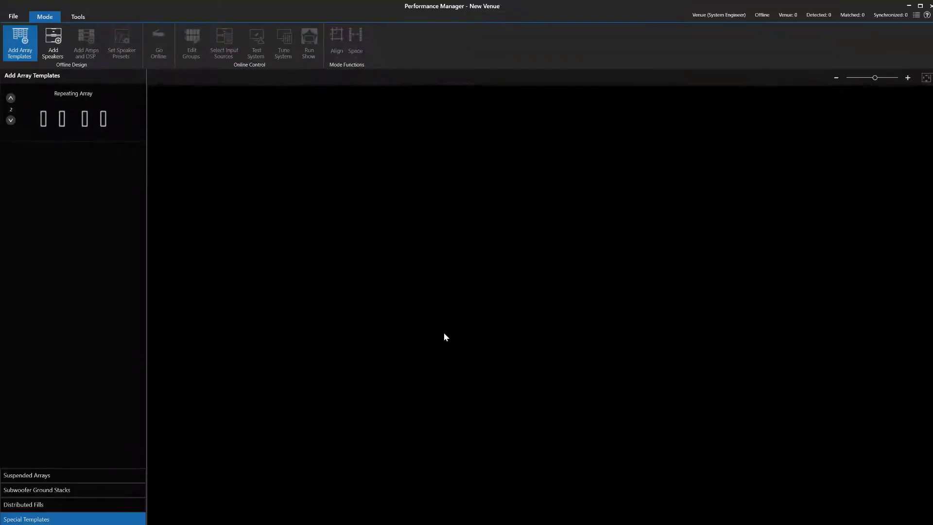
# Place the arrays, add 12 VTX V25-II boxes to each, and name them 'Main'
pyautogui.click(52, 43)
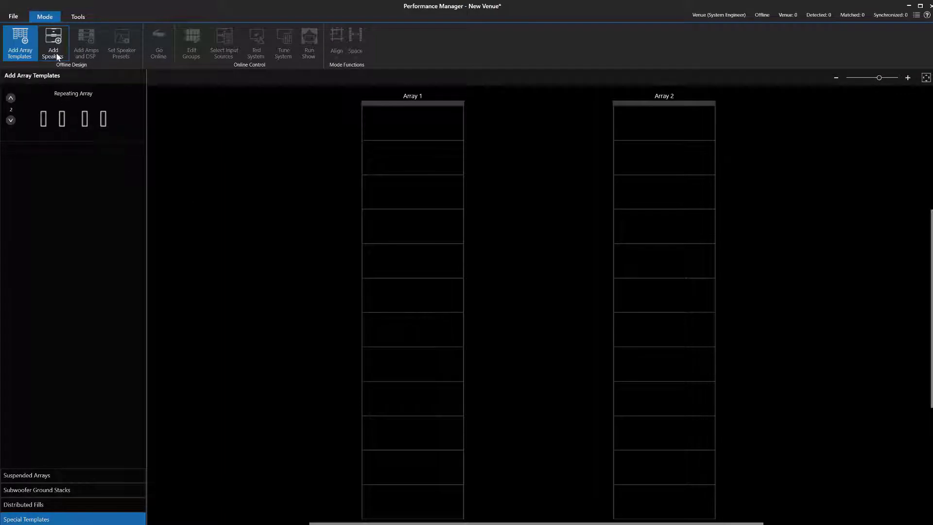
pyautogui.click(52, 42)
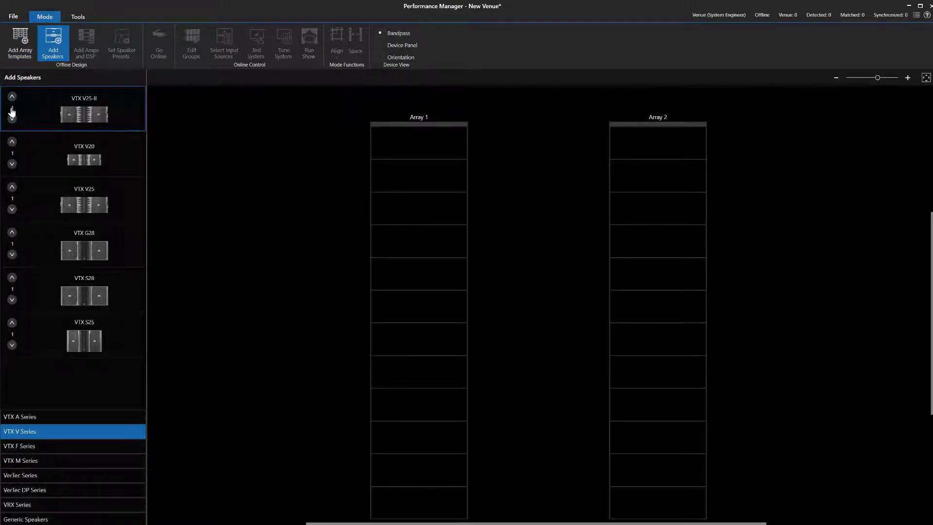
pyautogui.click(12, 109)
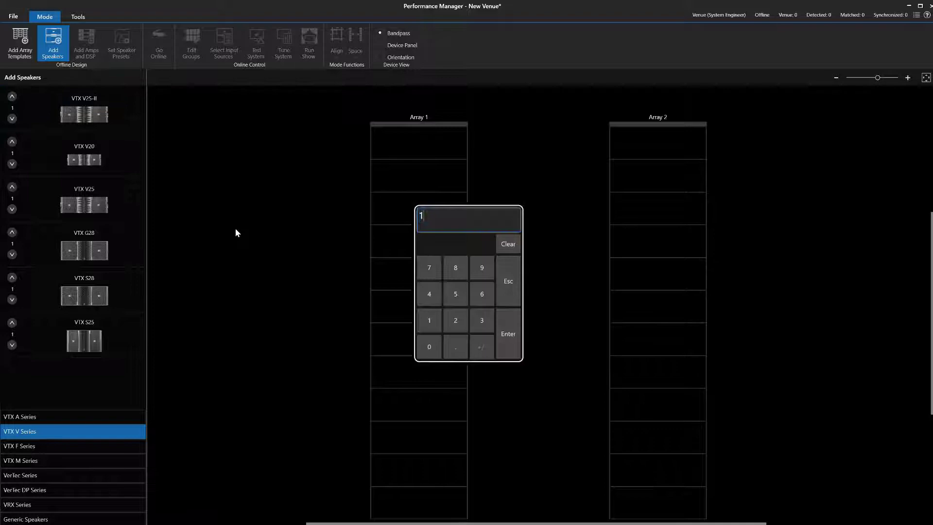
pyautogui.click(507, 333)
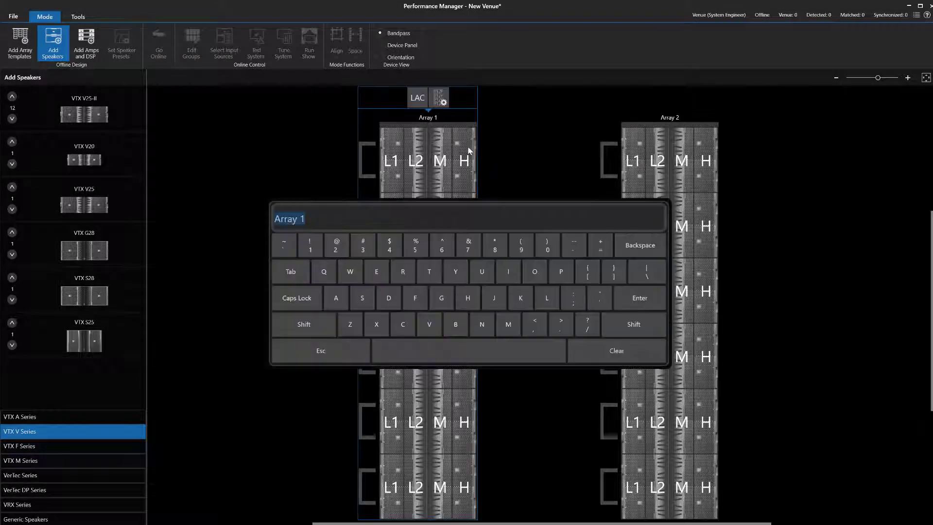
pyautogui.write('Main')
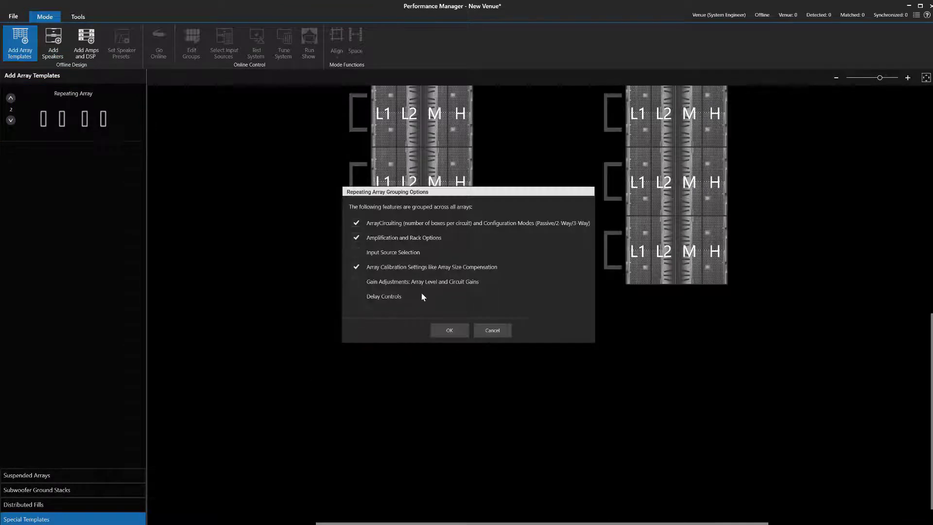
# Accept the second array's grouping, add VTX V20 boxes and name them Side Left and Side Right
pyautogui.click(449, 330)
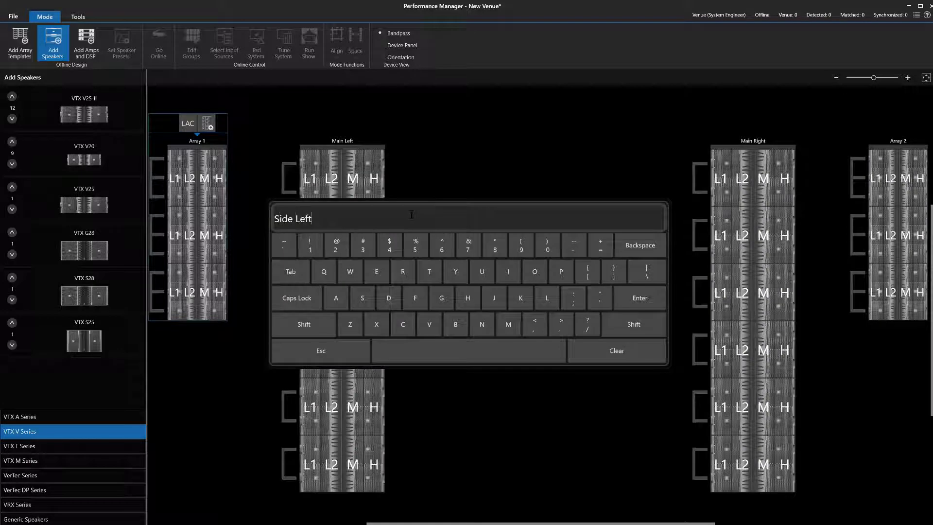
pyautogui.write('Side Rig')
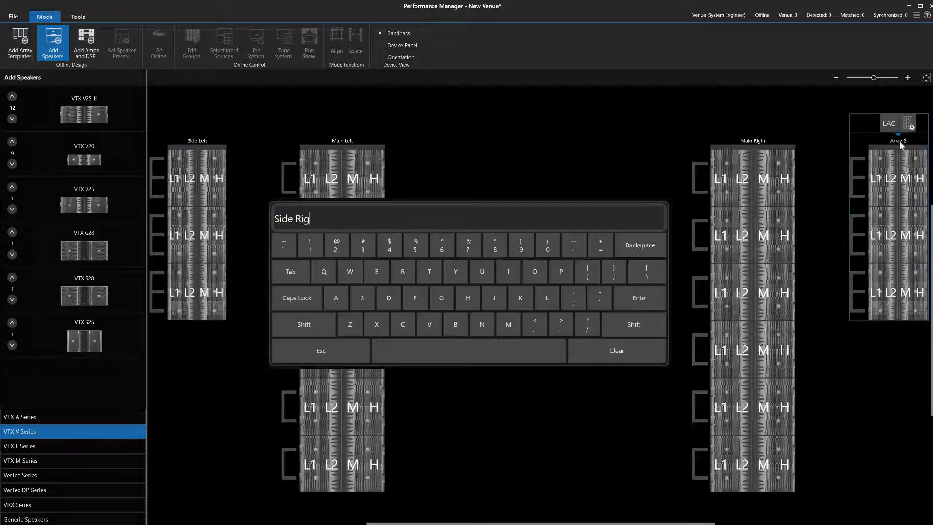
pyautogui.click(86, 44)
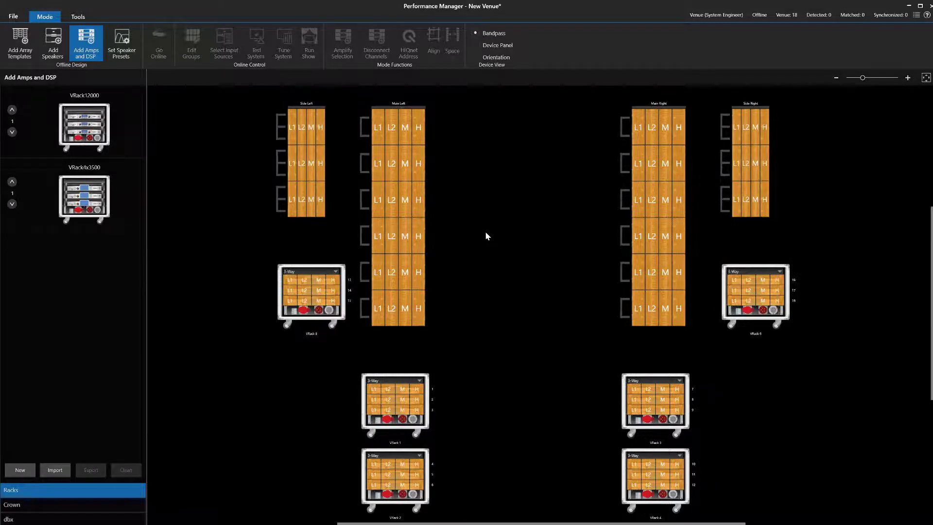
# Amplify every array with VRack units arranged below them, then Go Online
pyautogui.scroll(-3)
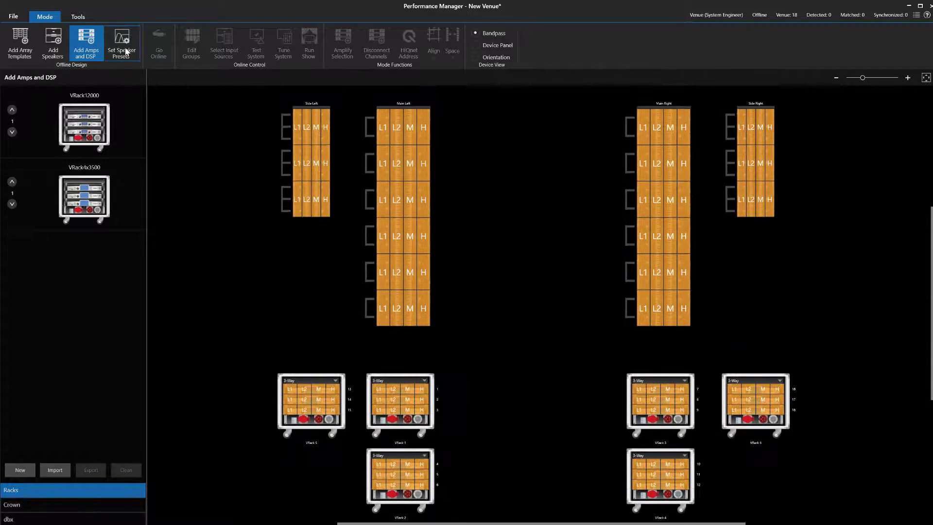
pyautogui.click(158, 43)
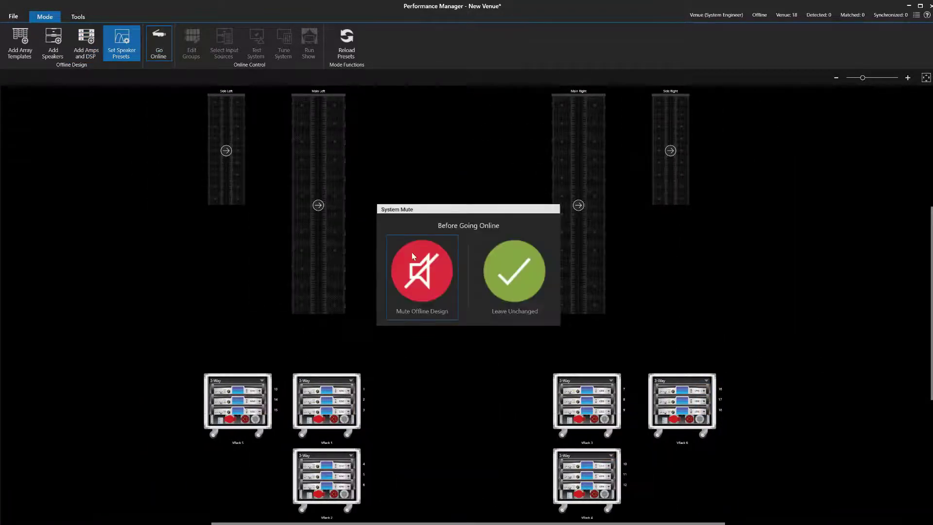
# Answer the mute prompt and expand both repeating array groups in the grouping tree
pyautogui.click(514, 271)
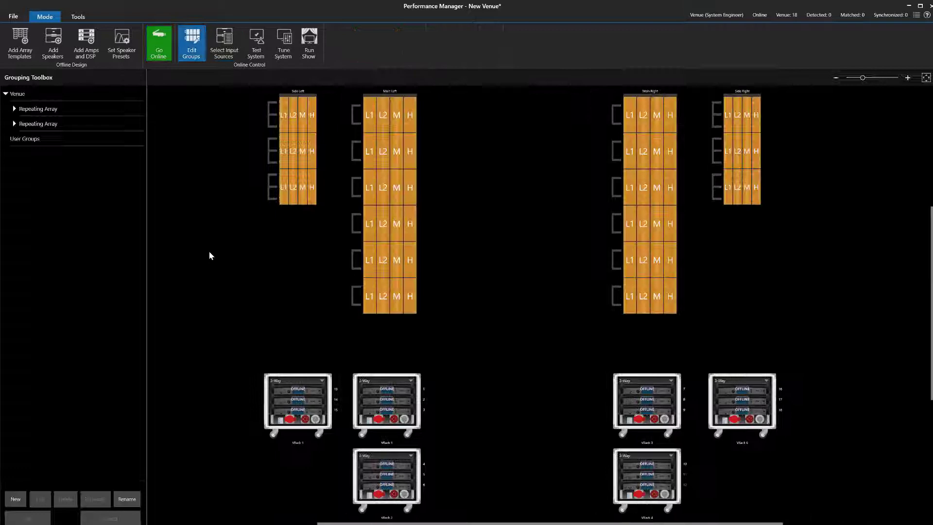
pyautogui.click(38, 108)
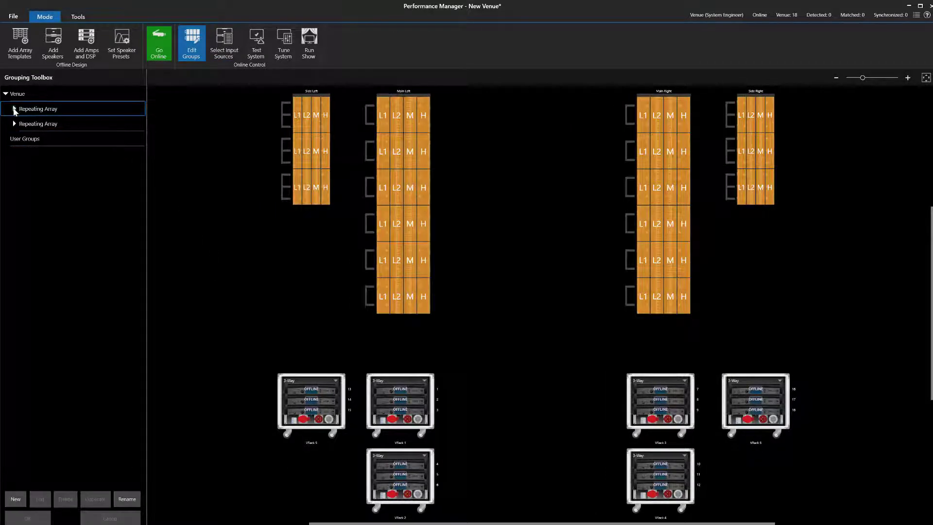
pyautogui.click(14, 108)
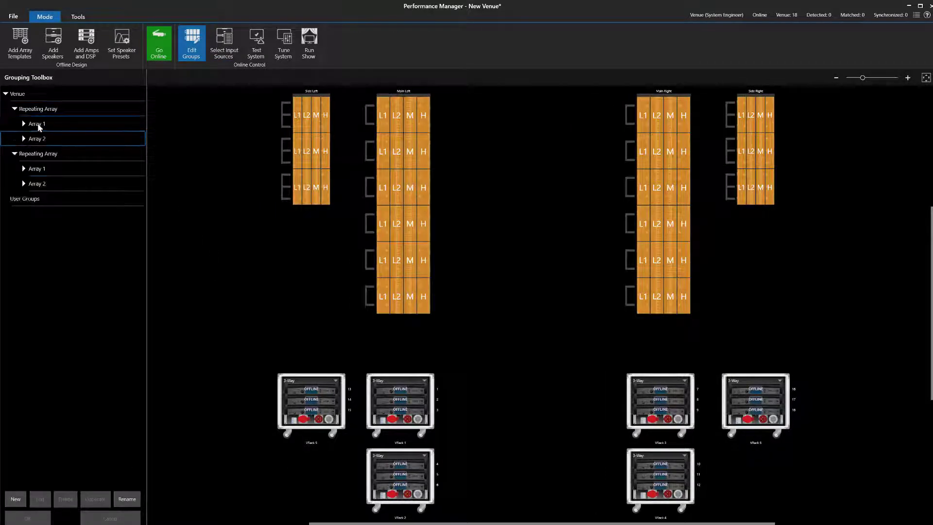
pyautogui.click(37, 123)
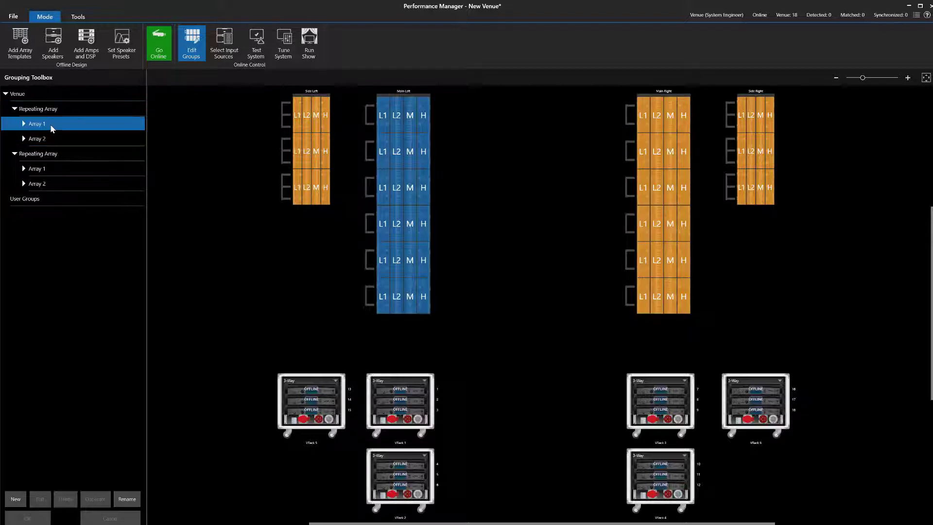
pyautogui.click(38, 154)
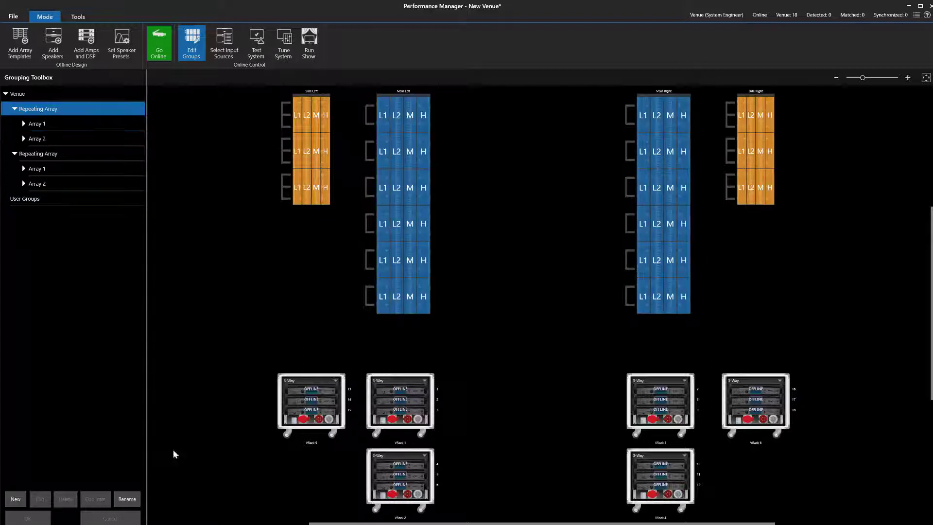
# Rename the groups Main Arrays and Side Arrays with Left and Right arrays, then move to input source selection
pyautogui.click(126, 498)
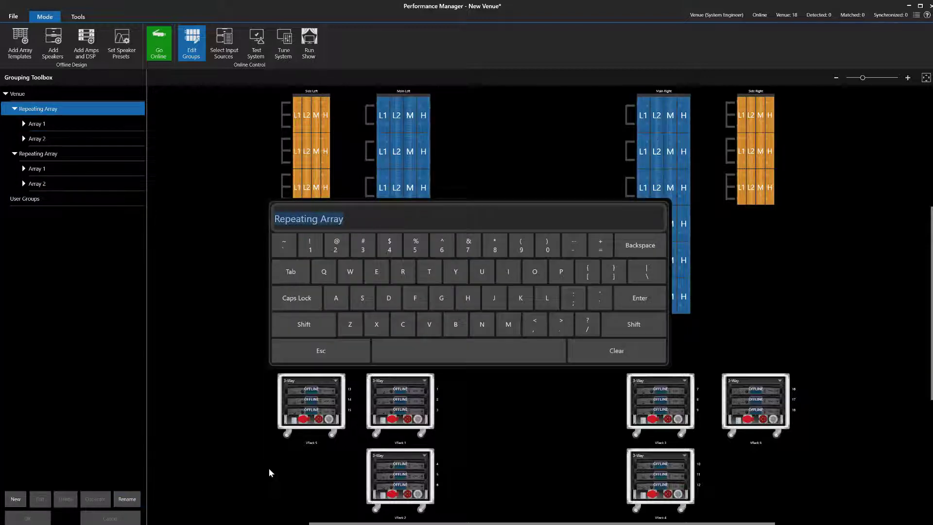
pyautogui.write('Main Arr')
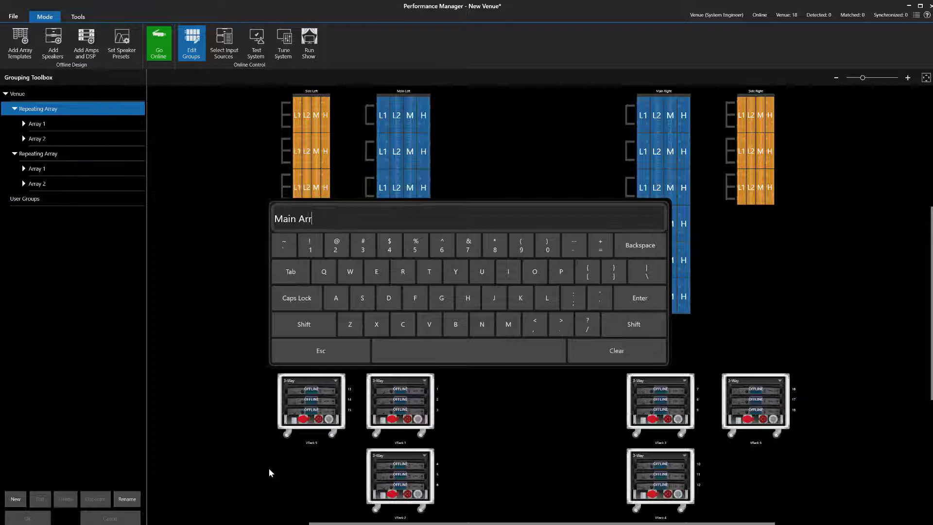
pyautogui.press('Return')
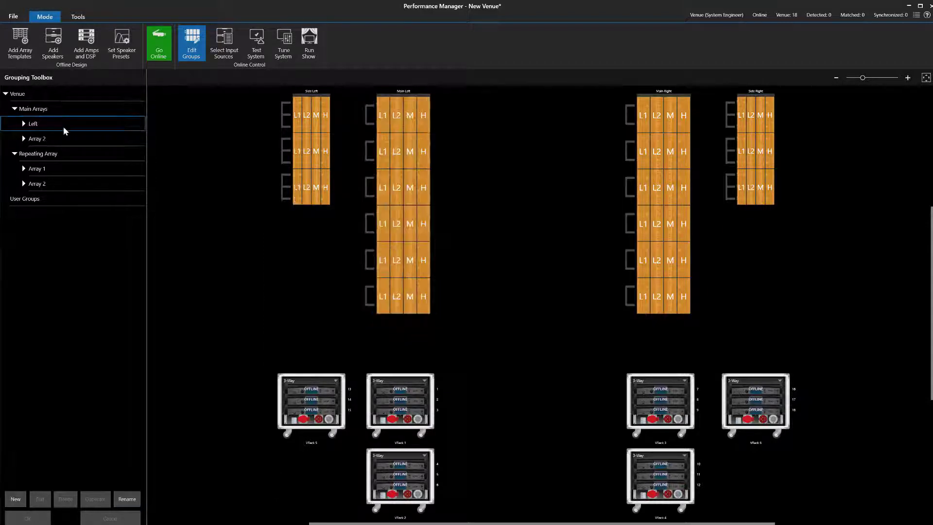
pyautogui.click(36, 139)
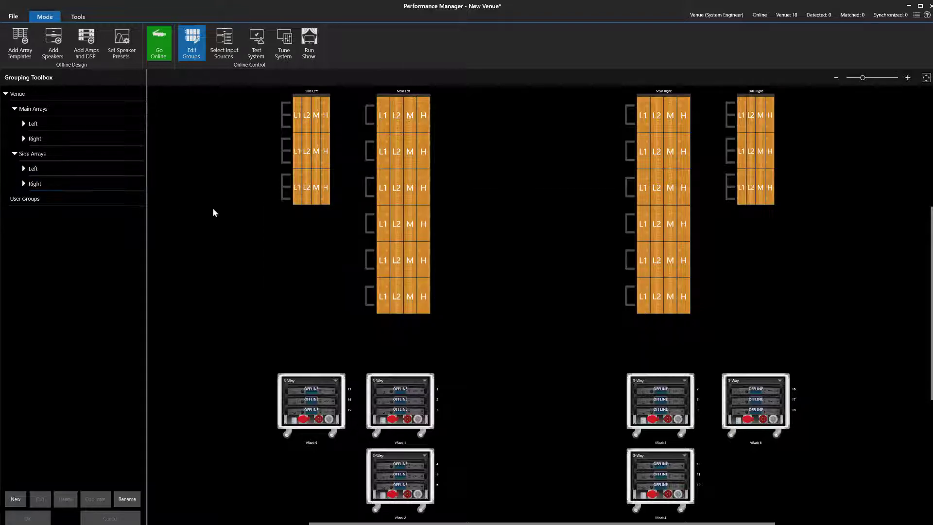
pyautogui.click(223, 43)
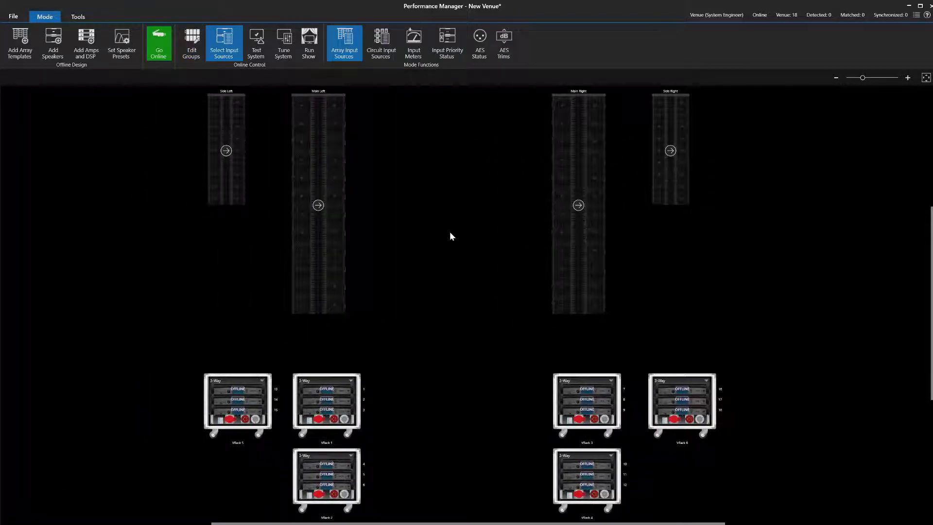
# Feed Main Right from AES Input 2 with Analog Input 2 as medium-priority backup
pyautogui.click(318, 205)
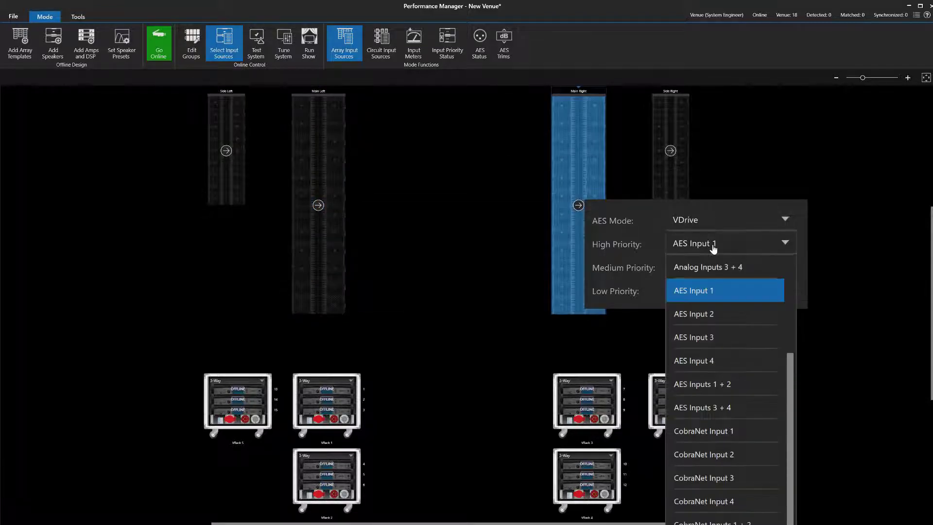
pyautogui.click(693, 313)
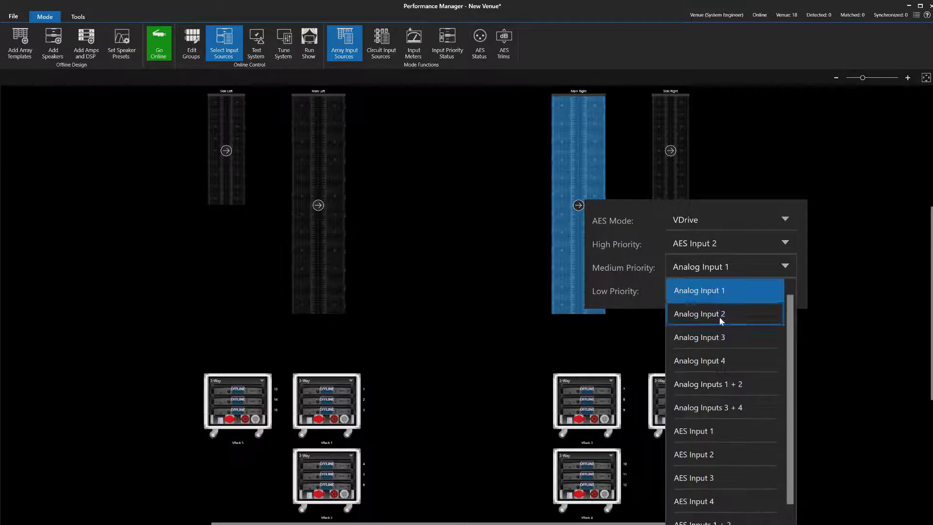
pyautogui.click(486, 285)
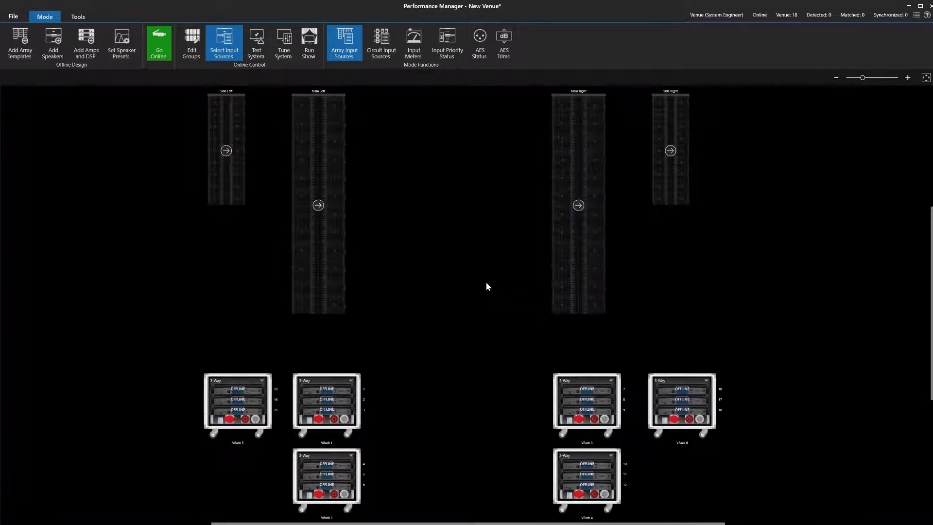
# Feed Side Right from AES Input 2 with Analog Input 2 backup, then move to Tune System
pyautogui.click(225, 149)
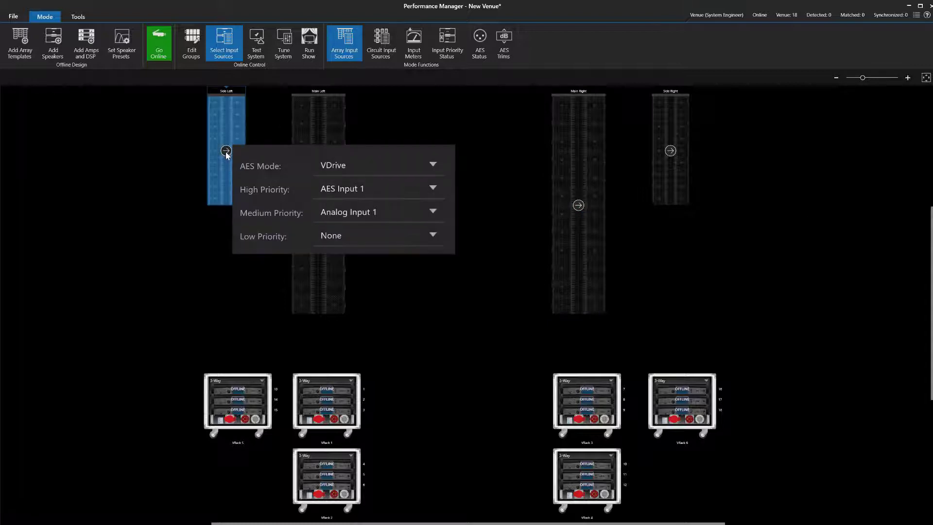
pyautogui.click(669, 150)
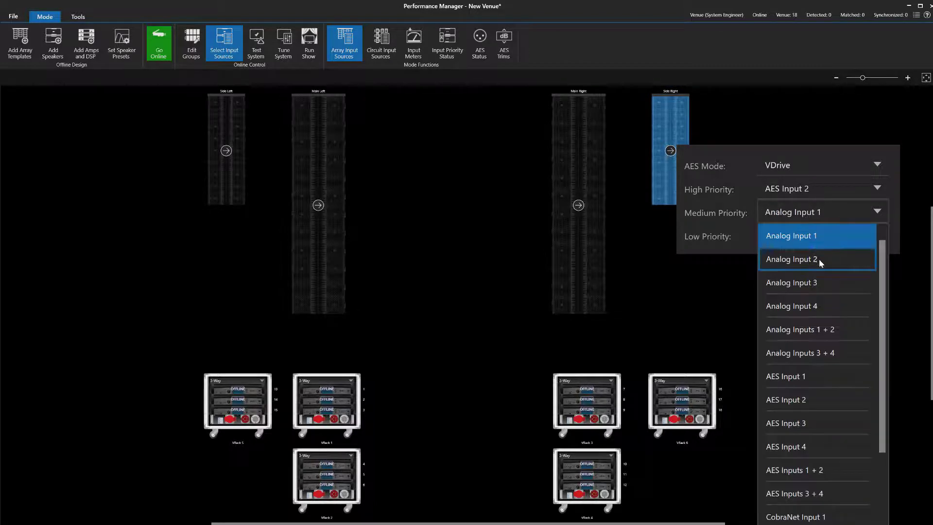
pyautogui.click(297, 128)
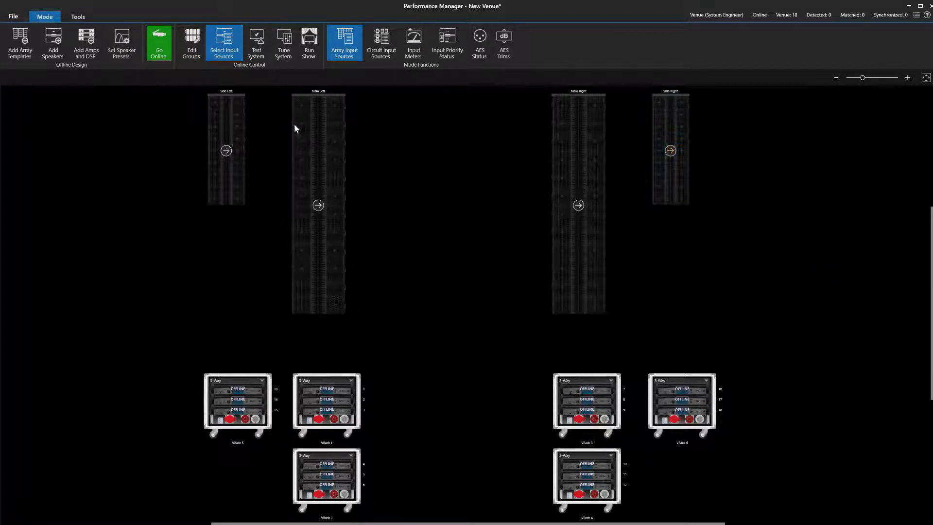
pyautogui.click(256, 44)
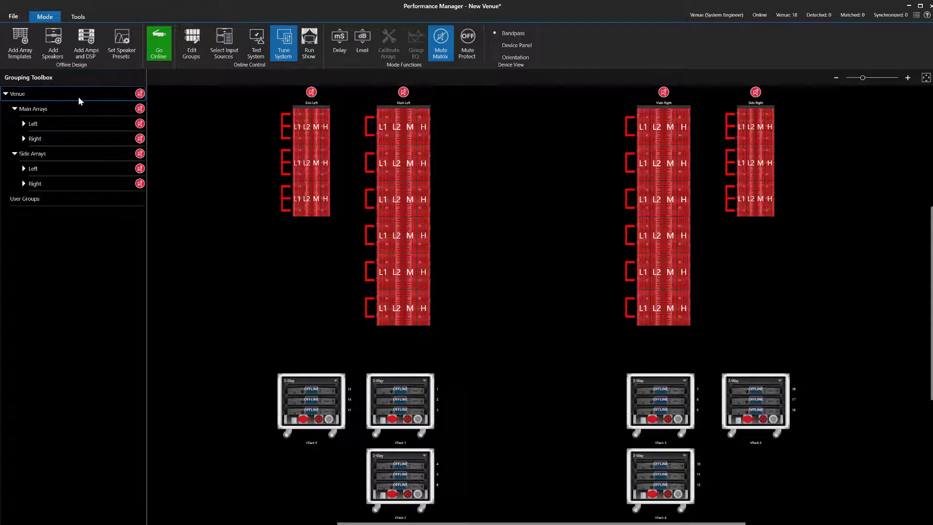
# Review Group EQ for the Venue and Main Arrays Right, then show the Mute Matrix
pyautogui.click(415, 42)
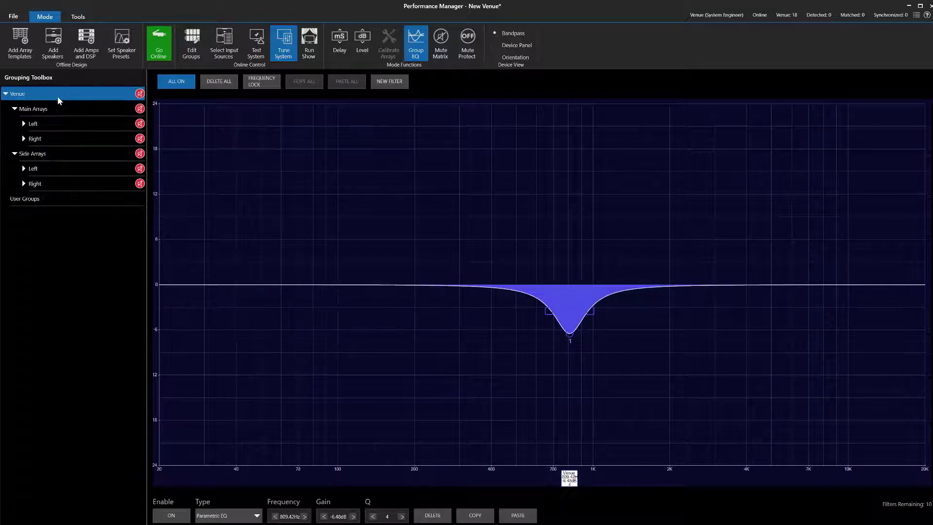
pyautogui.click(35, 139)
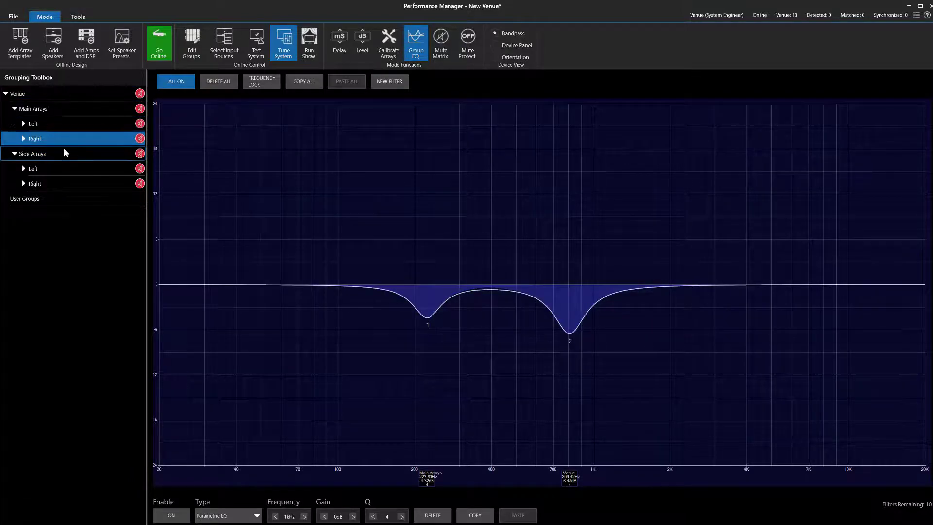
pyautogui.click(18, 94)
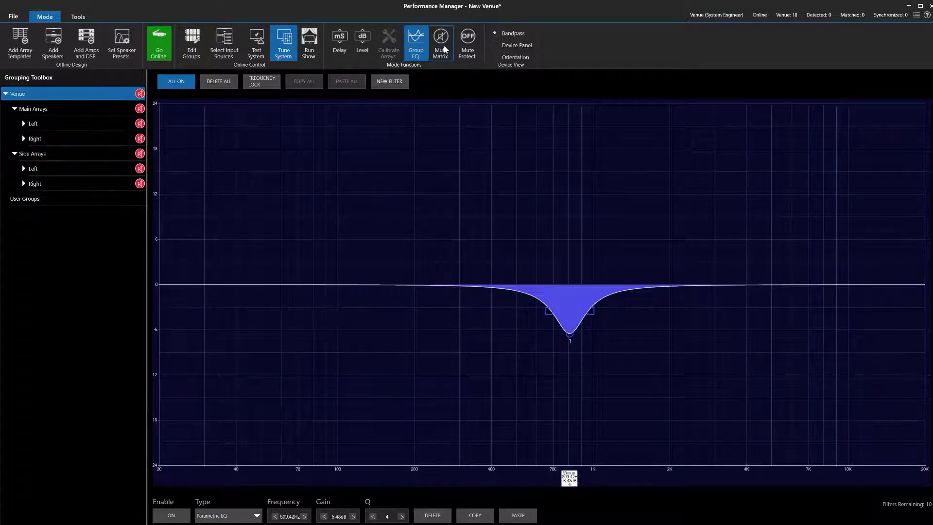
pyautogui.click(440, 42)
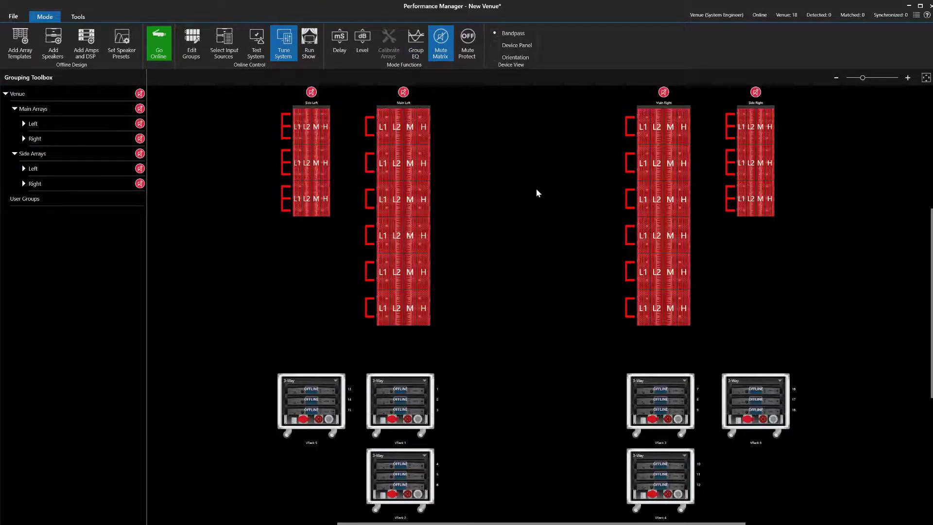
pyautogui.moveTo(363, 42)
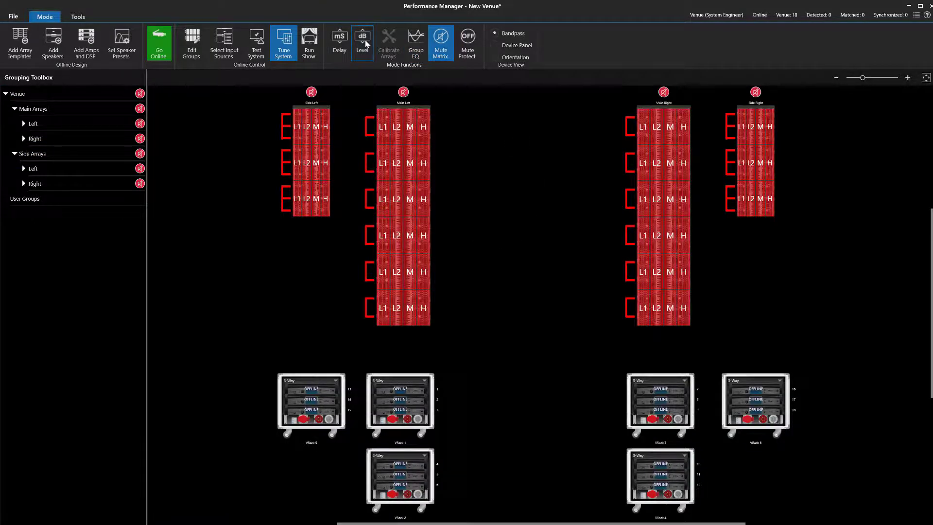
# In Level mode raise the main arrays to 3.0 dB, leaving the side arrays at 0.0 dB
pyautogui.click(362, 42)
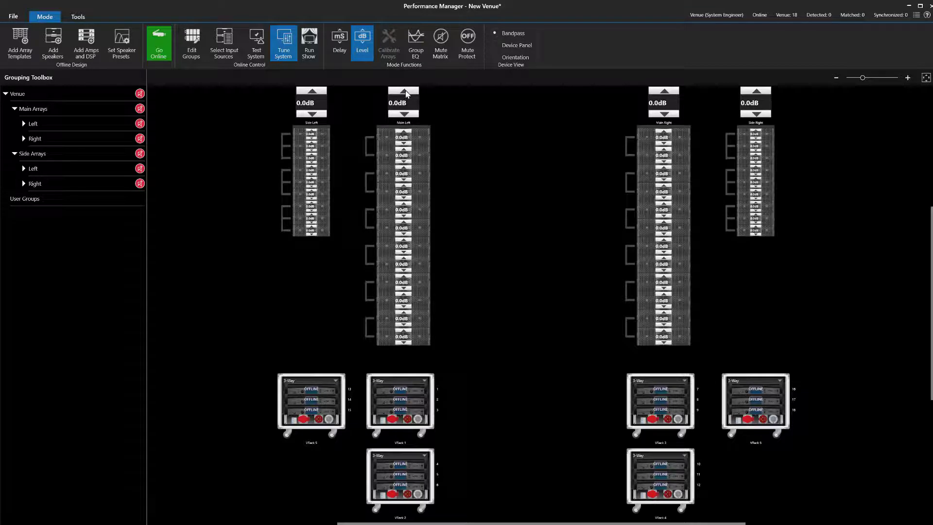
pyautogui.click(402, 91)
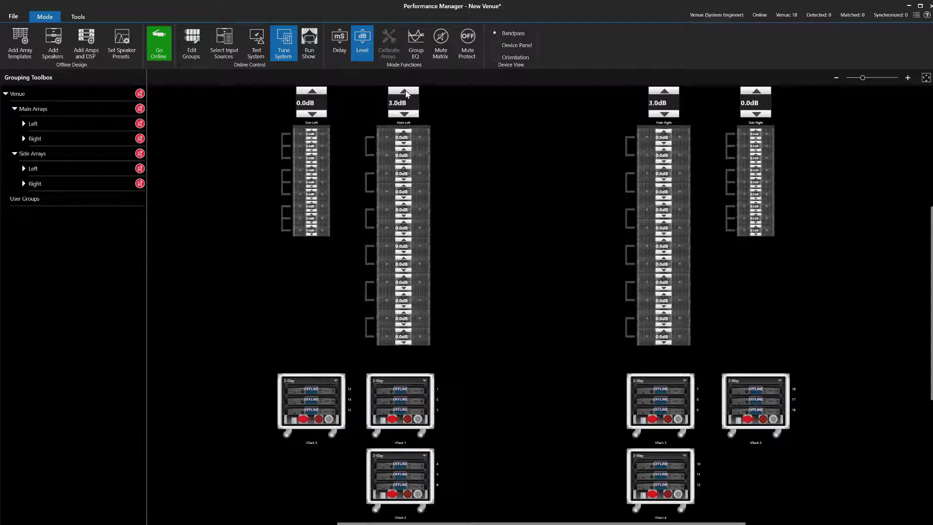